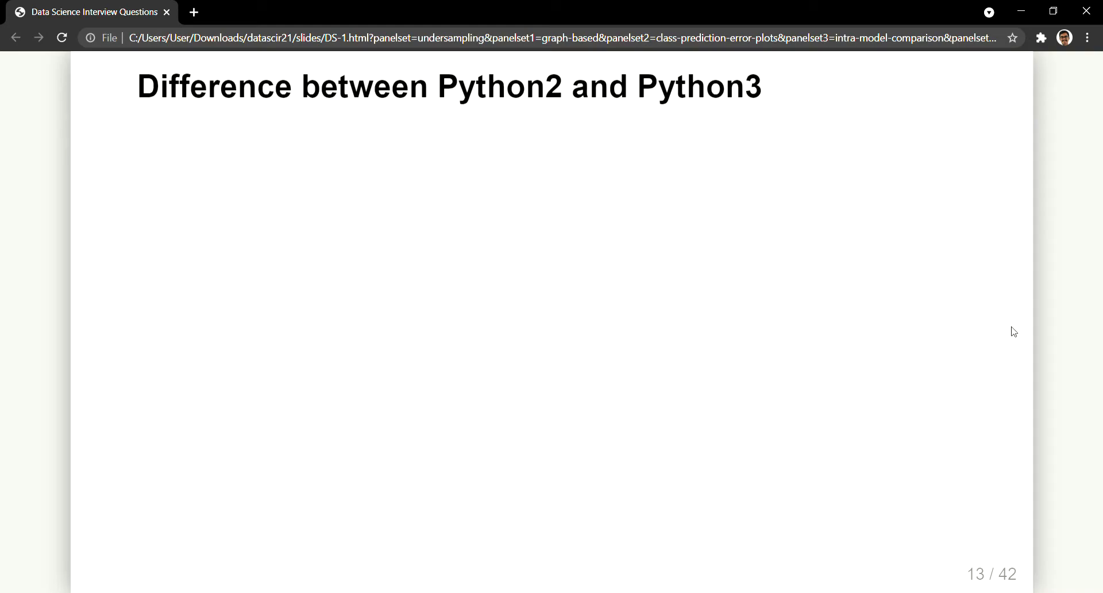
{"action": "mouse_move", "coordinate": [1015, 336]}
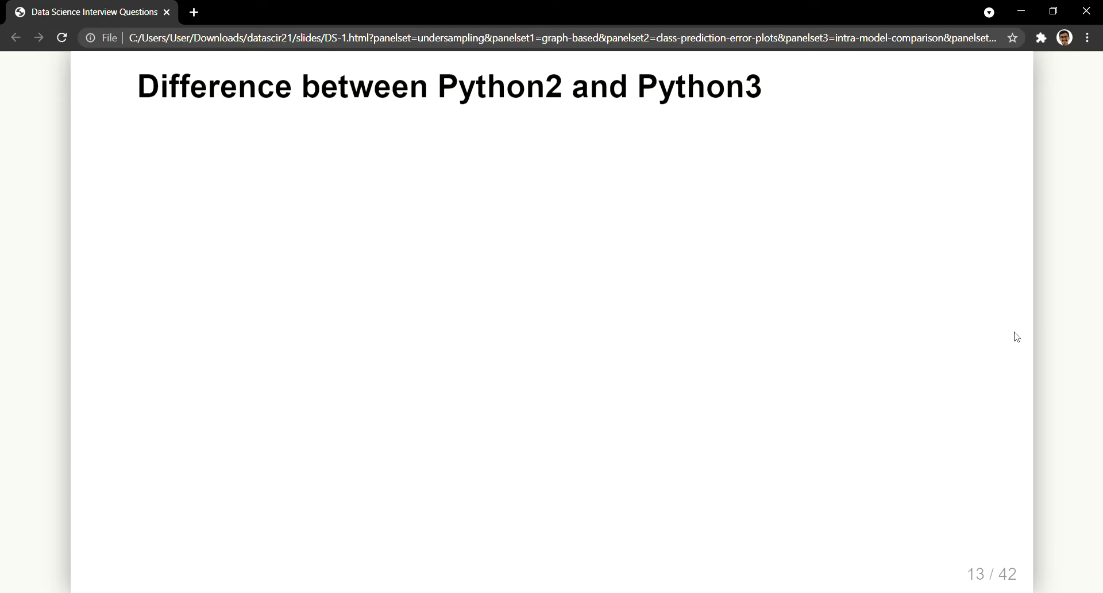
Advance to slide 14 contrasting Python 2 and Python 3 print() syntax
{"action": "key", "text": "right"}
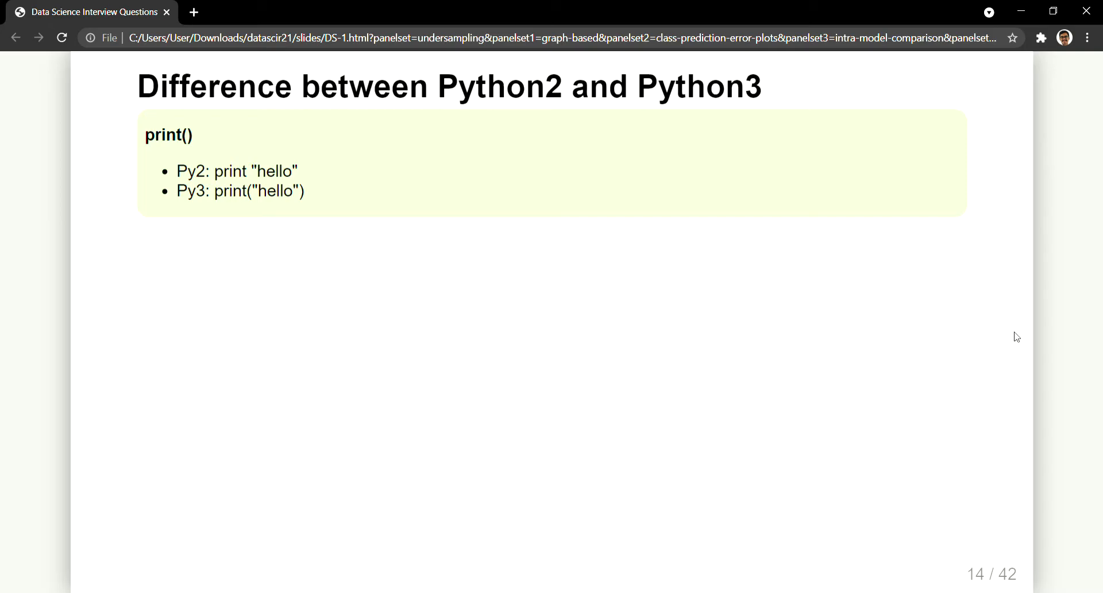
{"action": "key", "text": "Right"}
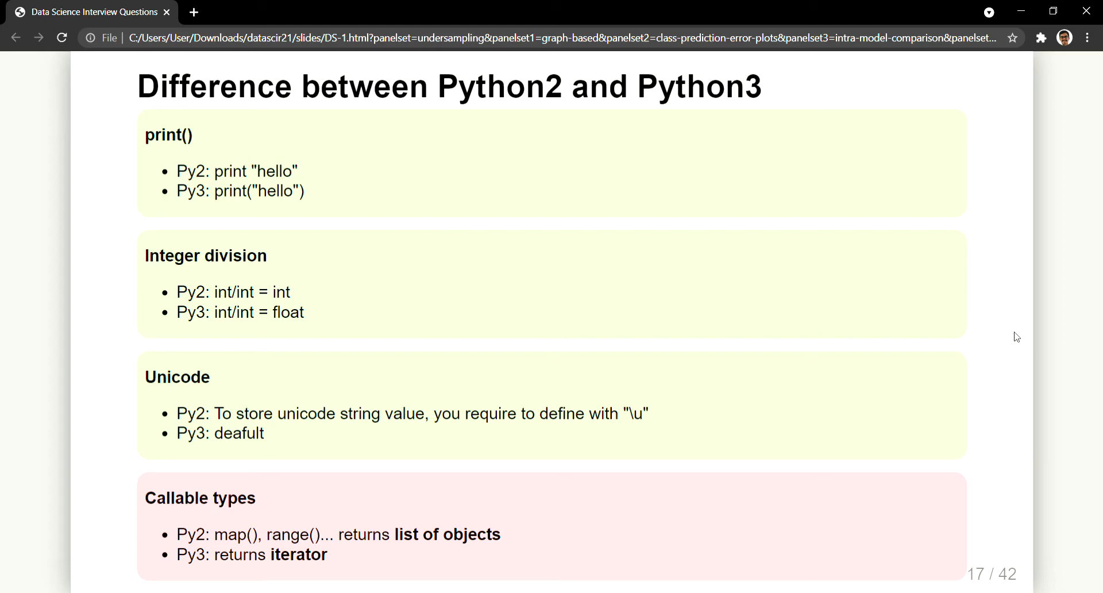
Advance to the softmax question and show its short answer: reduced accuracy and learning speed
{"action": "key", "text": "Right"}
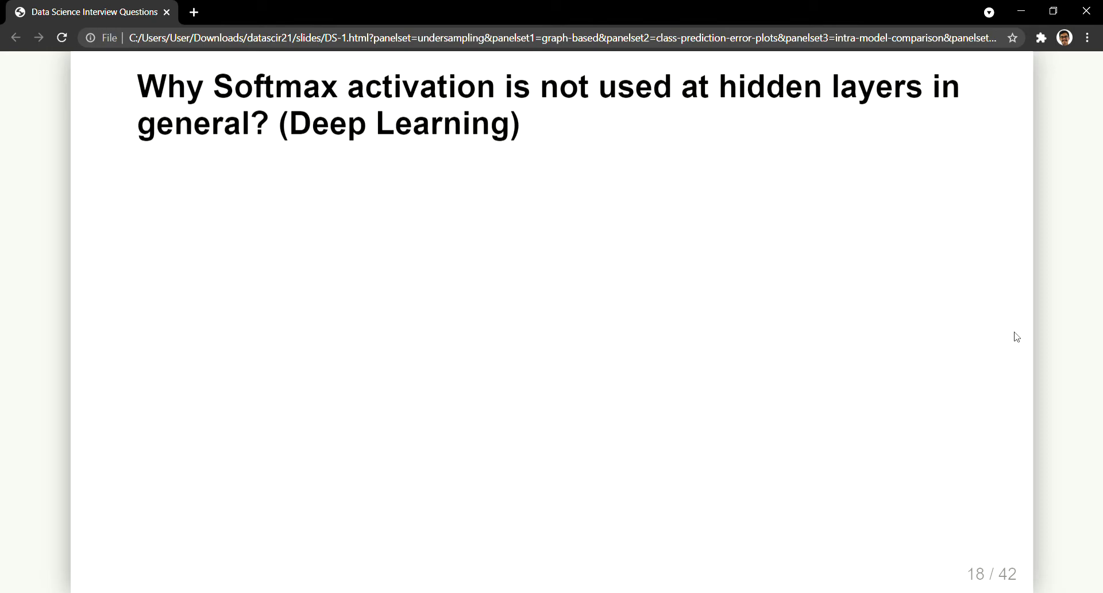
{"action": "key", "text": "Right"}
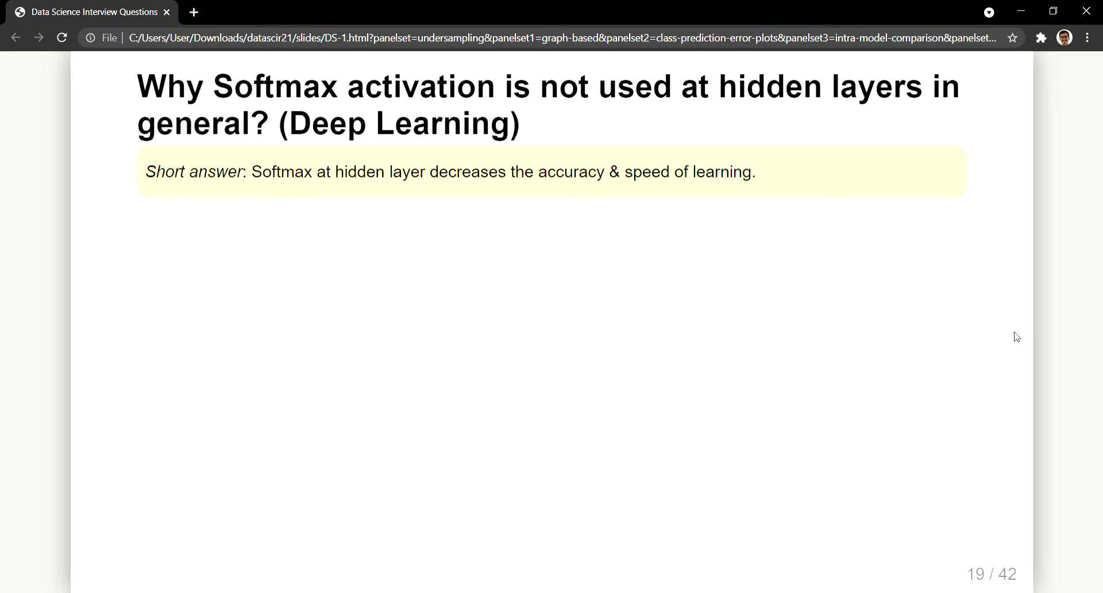
Show both detailed-answer points: variable independence and training-speed issues
{"action": "key", "text": "Right"}
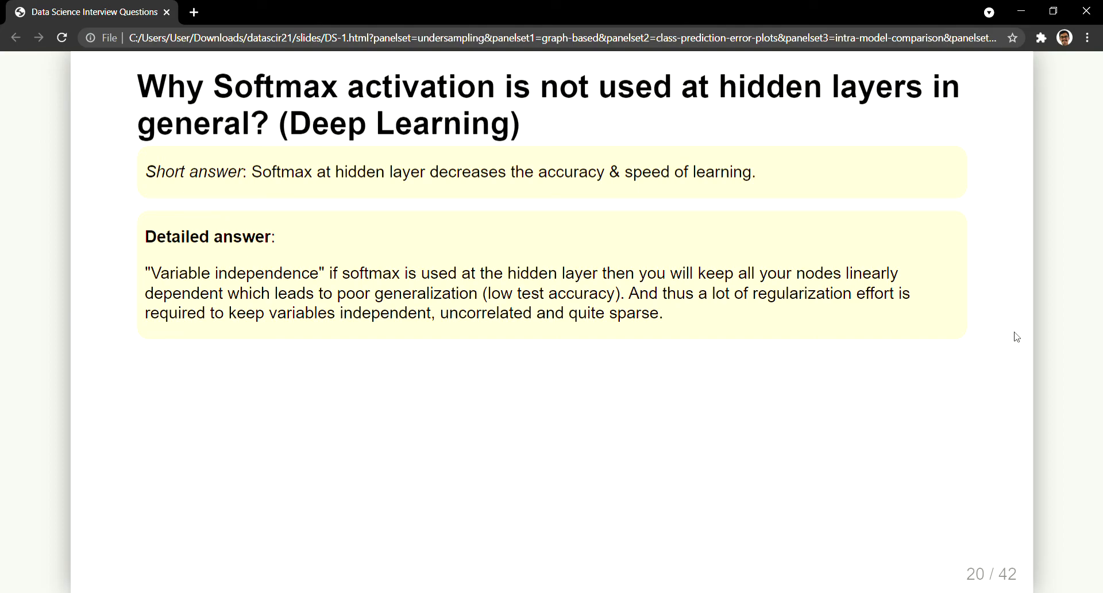
{"action": "key", "text": "Right"}
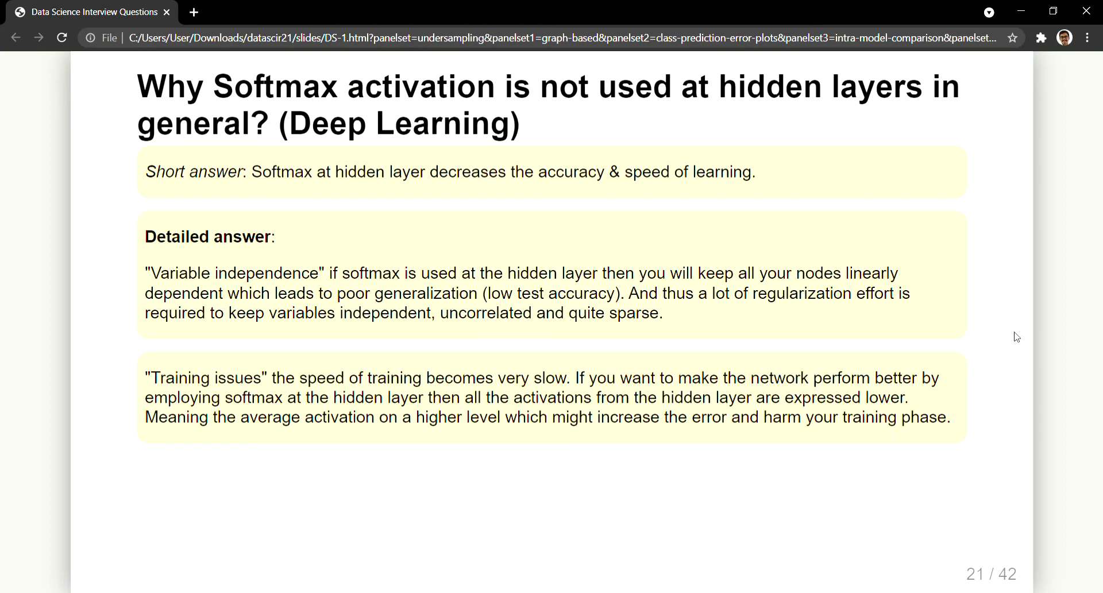